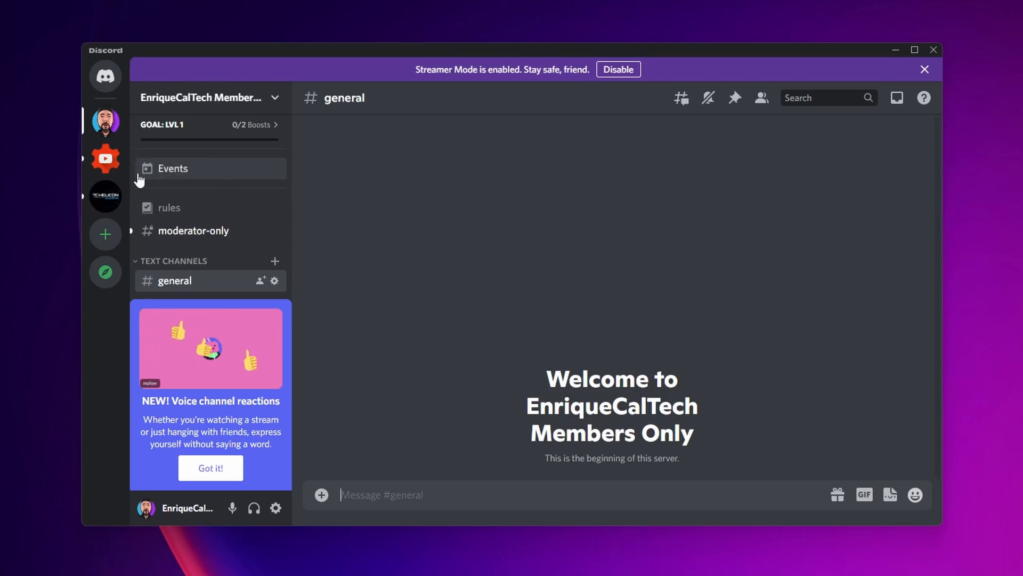
- Paste the copied text into the Partnered YouTube announcements message box and type 'i'
{"action": "left_click", "coordinate": [105, 158]}
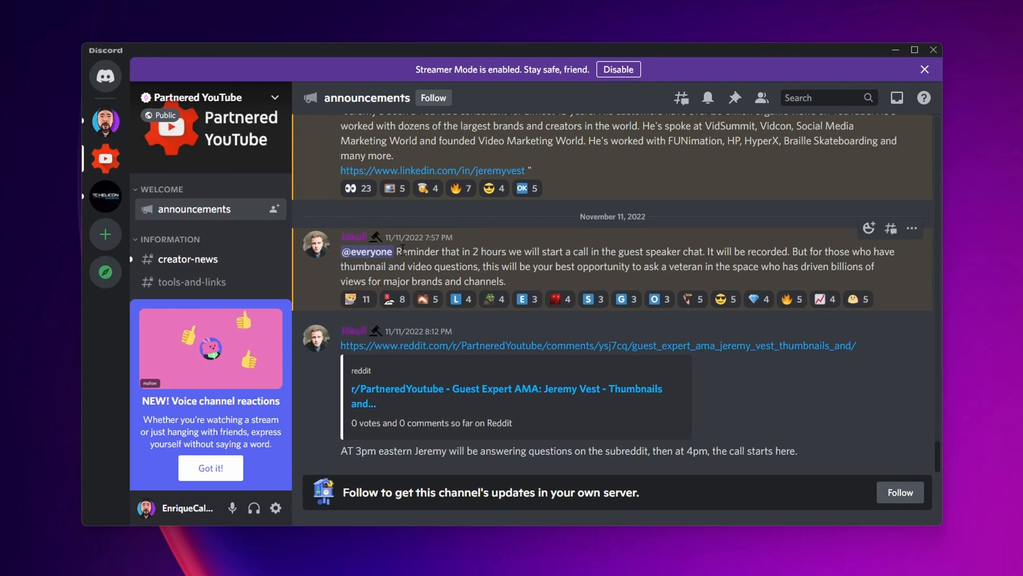
{"action": "right_click", "coordinate": [467, 251]}
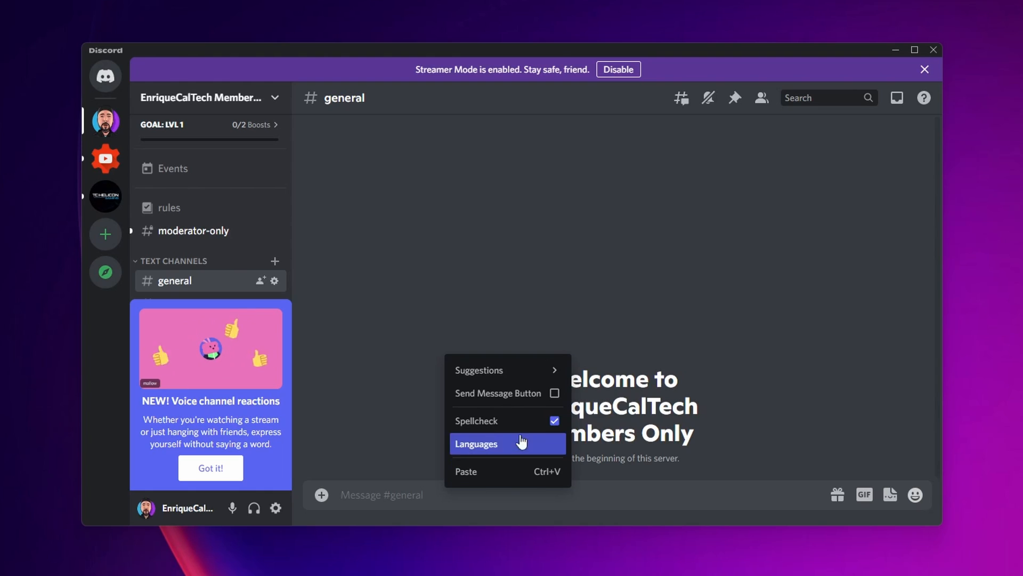
{"action": "mouse_move", "coordinate": [481, 480]}
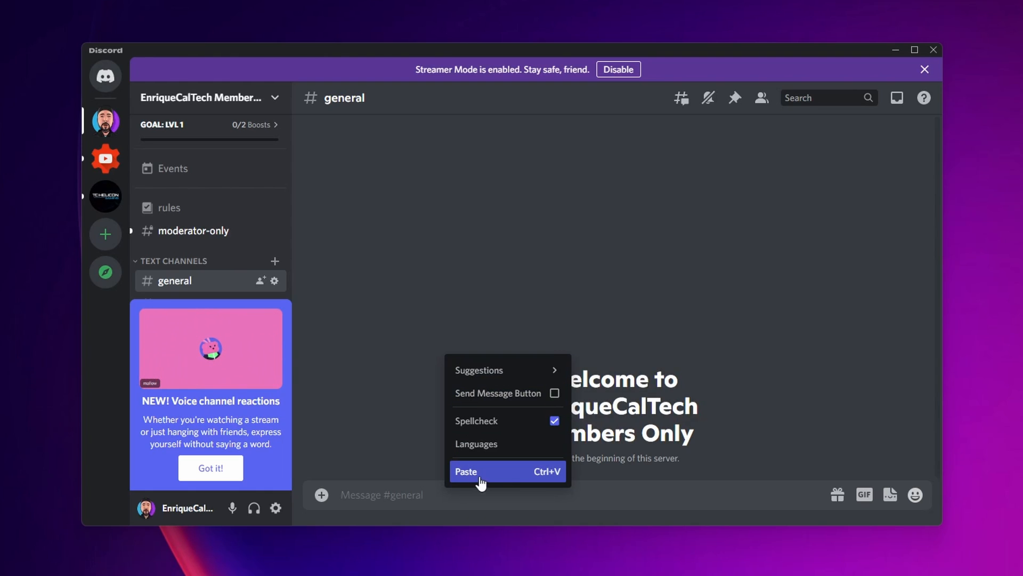
{"action": "left_click", "coordinate": [465, 472]}
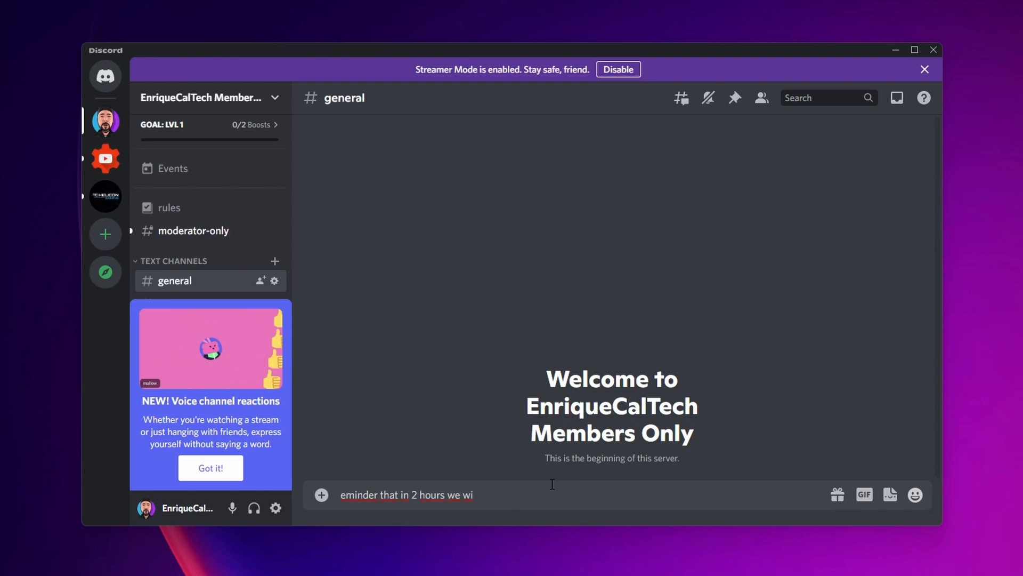
{"action": "type", "text": "i"}
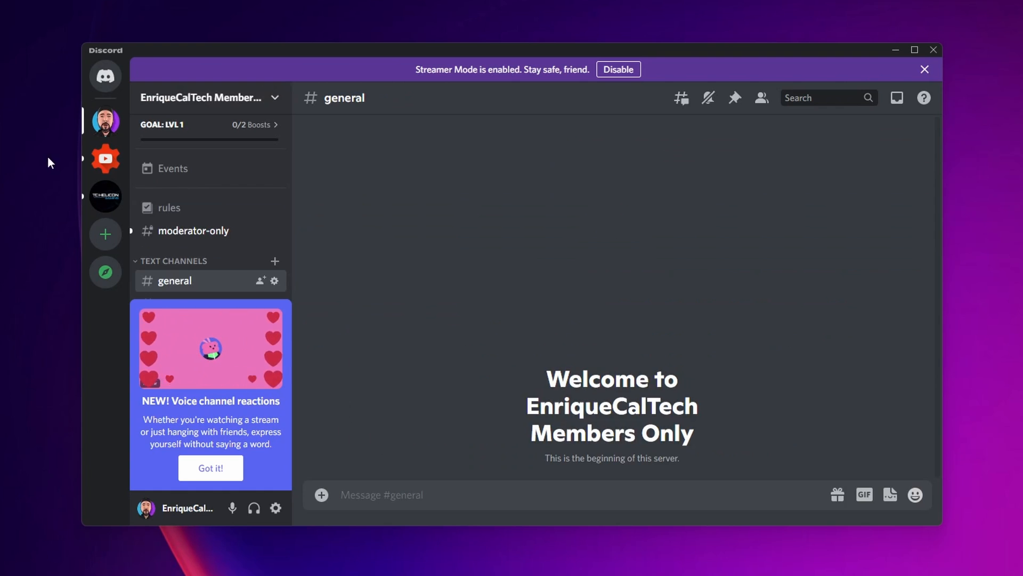
- Go back to the members server's general channel and select all the duplicated message text
{"action": "left_click", "coordinate": [105, 158]}
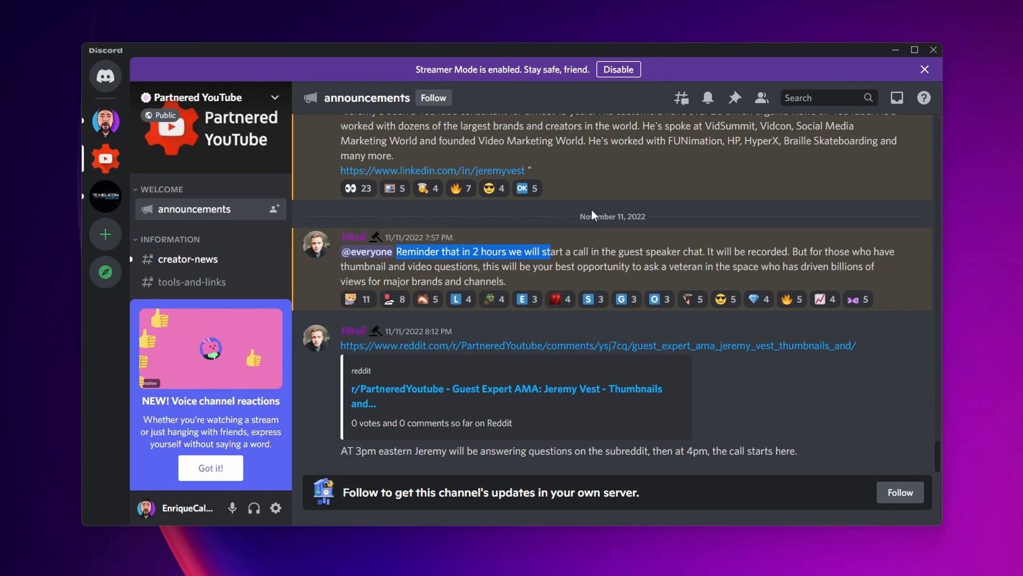
{"action": "left_click", "coordinate": [105, 121]}
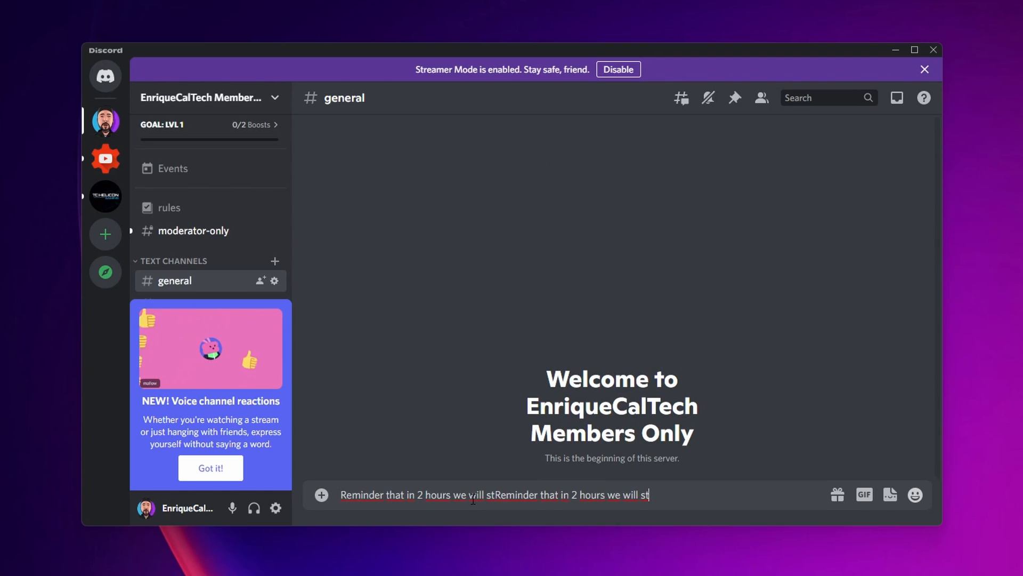
{"action": "key", "text": "ctrl+a"}
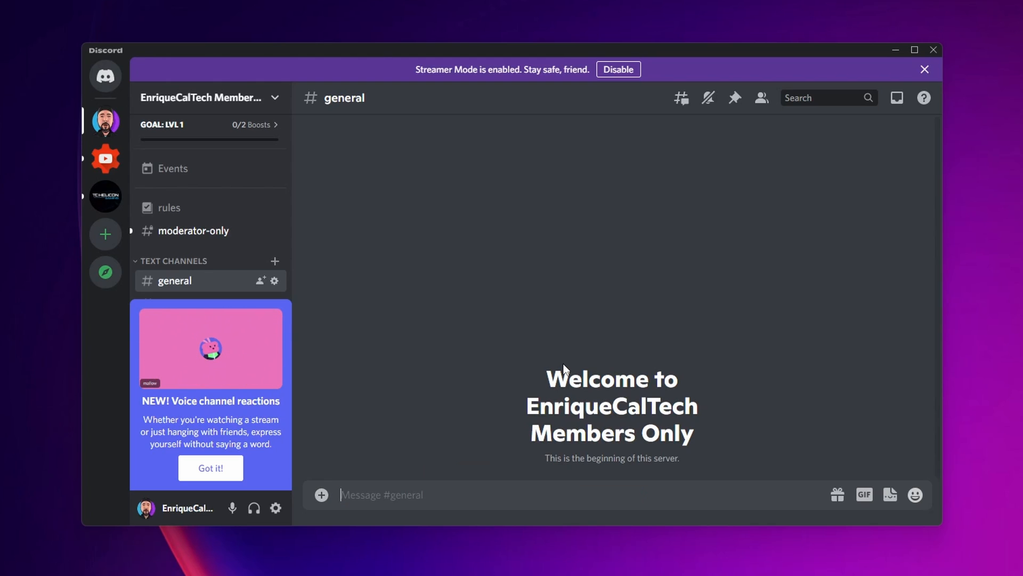
{"action": "mouse_move", "coordinate": [275, 507]}
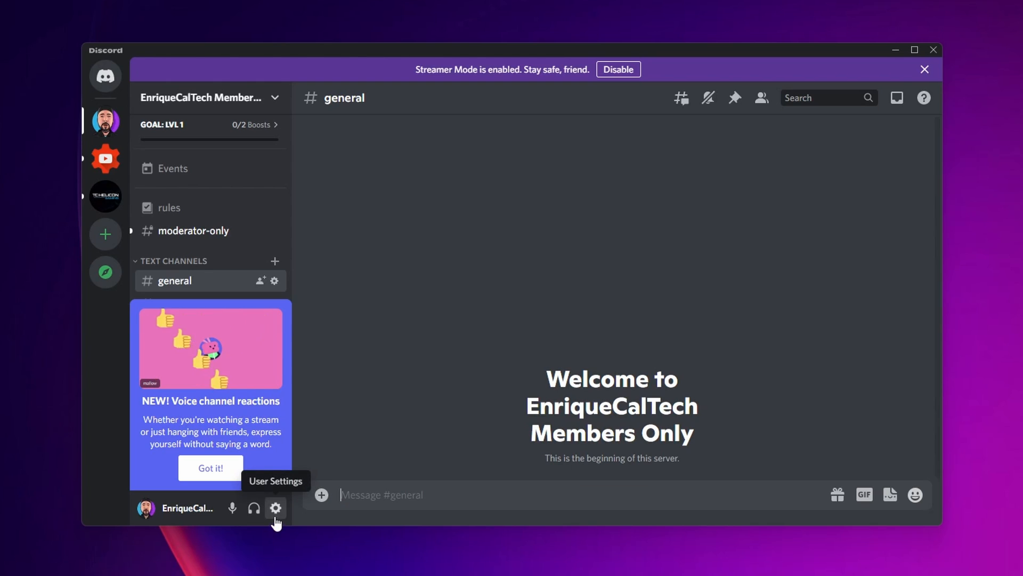
- Open User Settings, go to Accessibility, and scroll down to the Chat Input options
{"action": "left_click", "coordinate": [275, 508]}
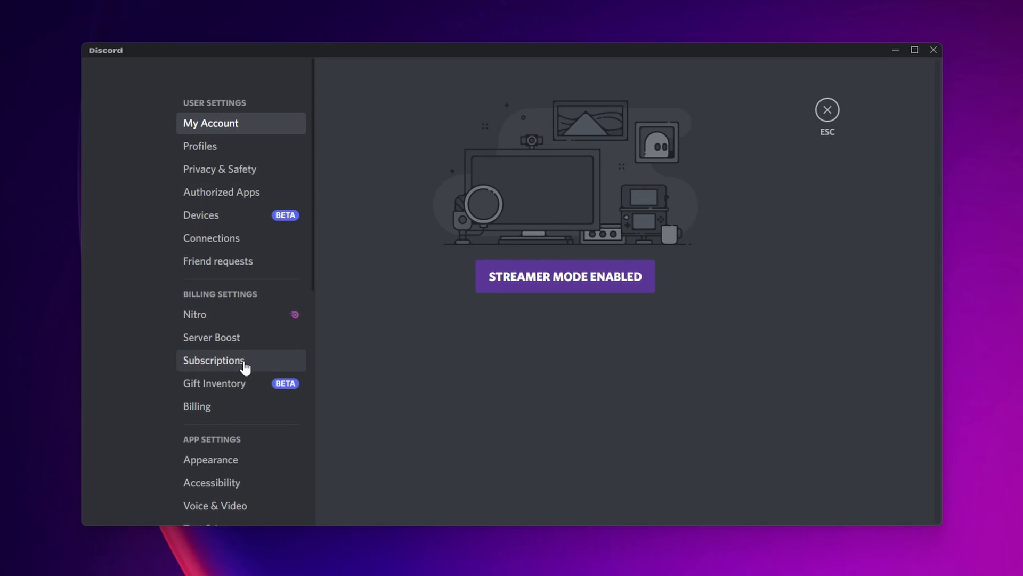
{"action": "scroll", "scroll_direction": "down", "scroll_amount": 3}
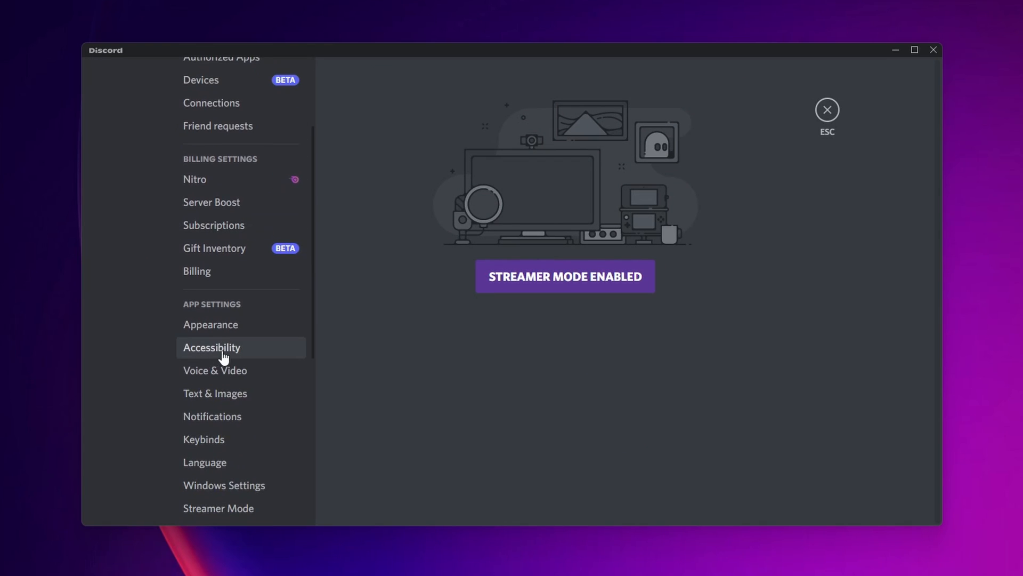
{"action": "left_click", "coordinate": [224, 346]}
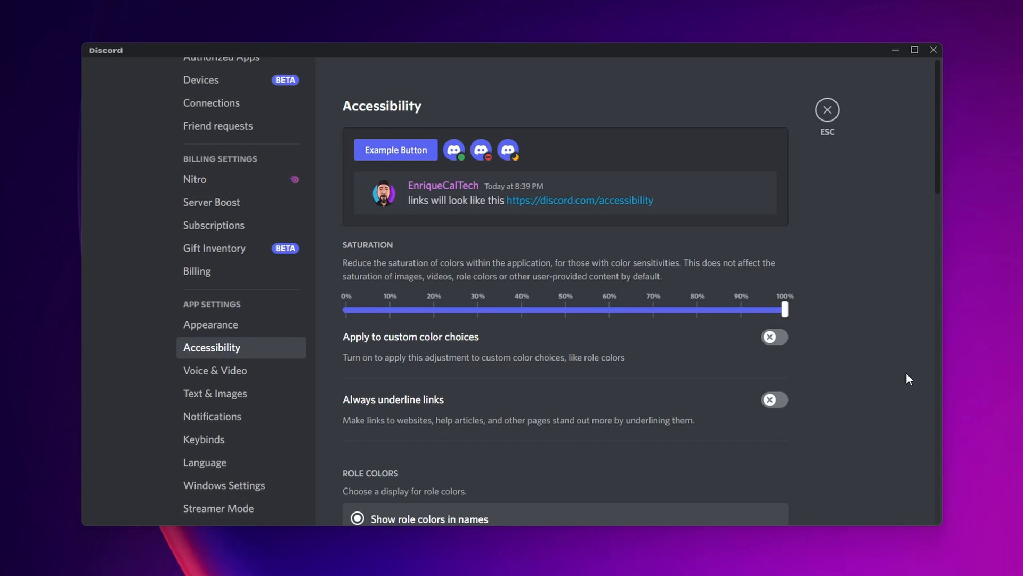
{"action": "scroll", "scroll_direction": "down", "scroll_amount": 3}
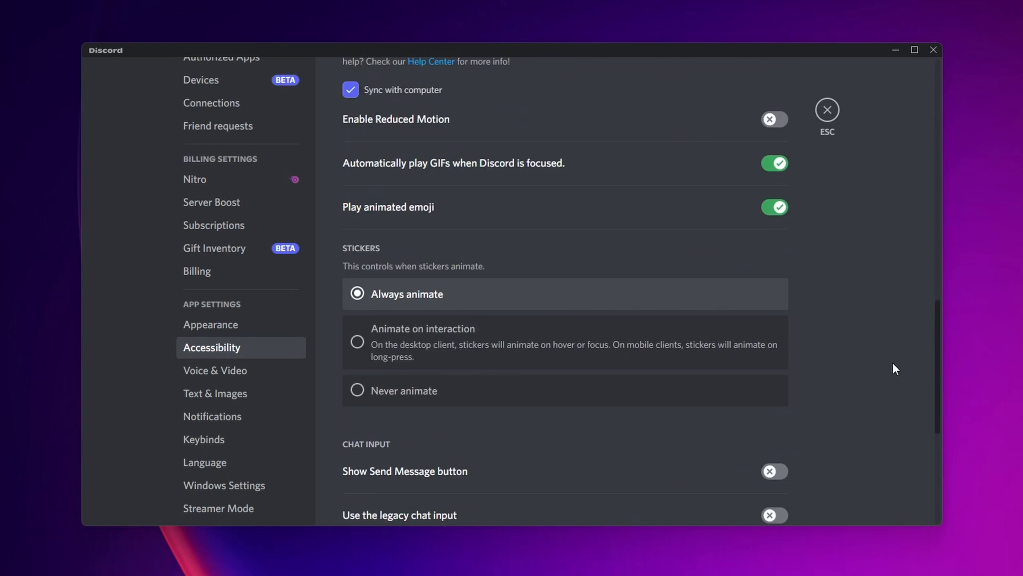
{"action": "scroll", "scroll_direction": "down", "scroll_amount": 3}
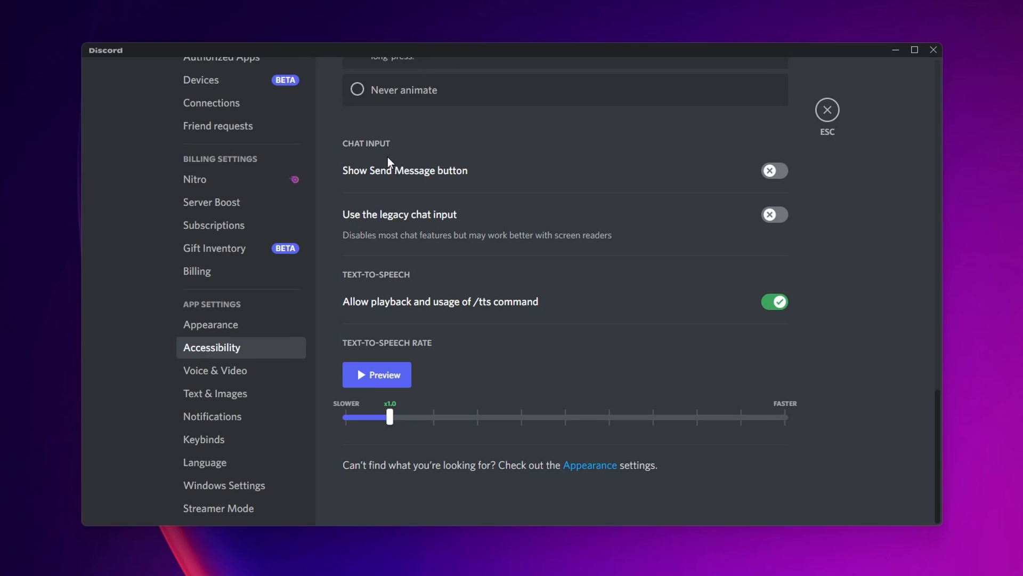
{"action": "mouse_move", "coordinate": [380, 232]}
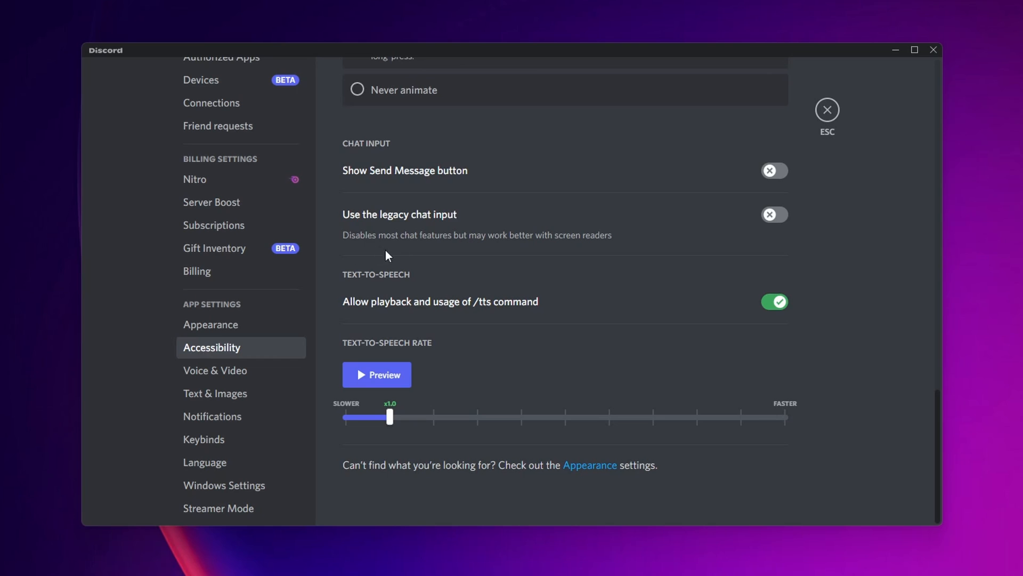
{"action": "mouse_move", "coordinate": [473, 250]}
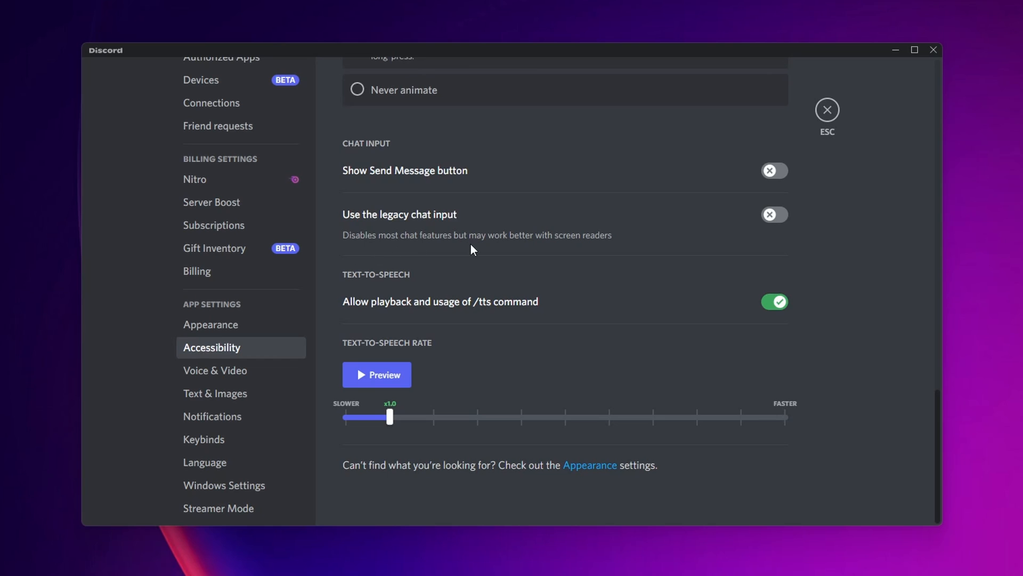
{"action": "mouse_move", "coordinate": [774, 215]}
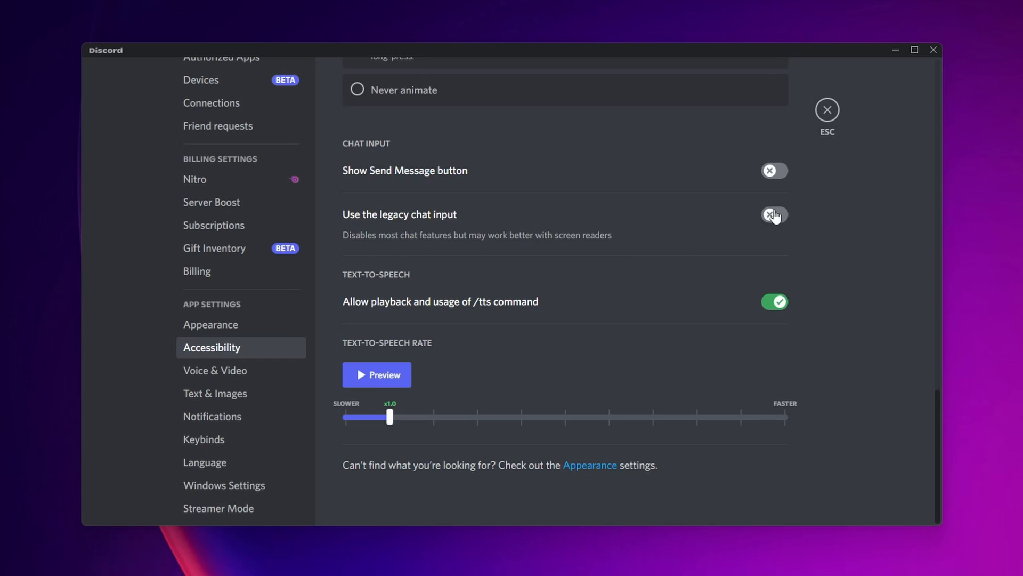
{"action": "left_click", "coordinate": [774, 214]}
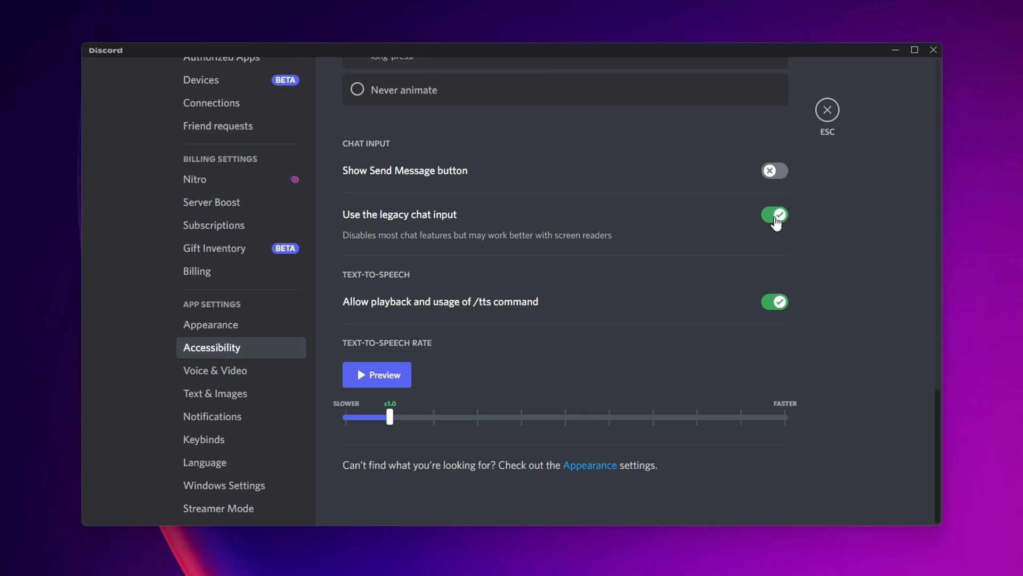
{"action": "left_click", "coordinate": [773, 214]}
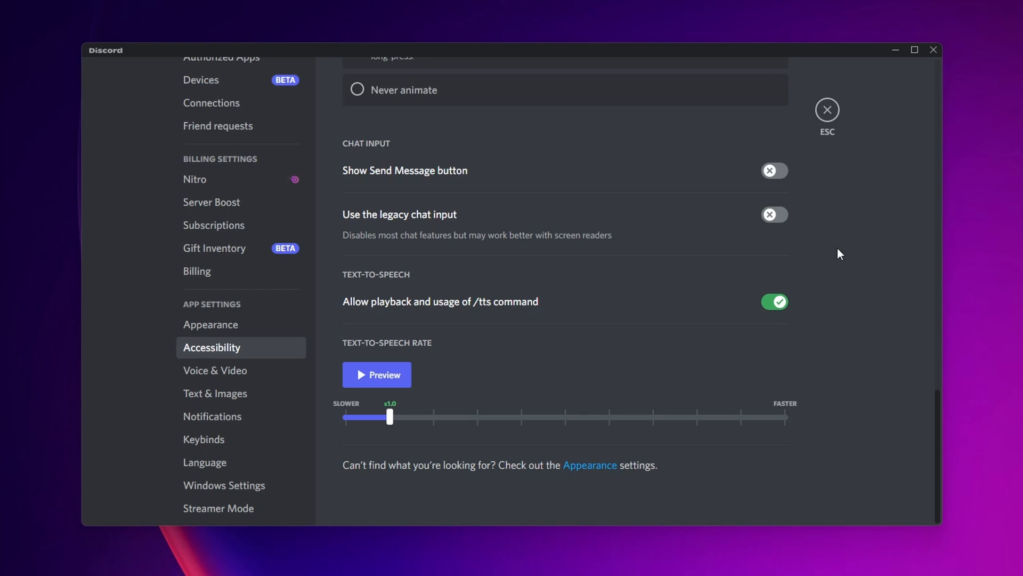